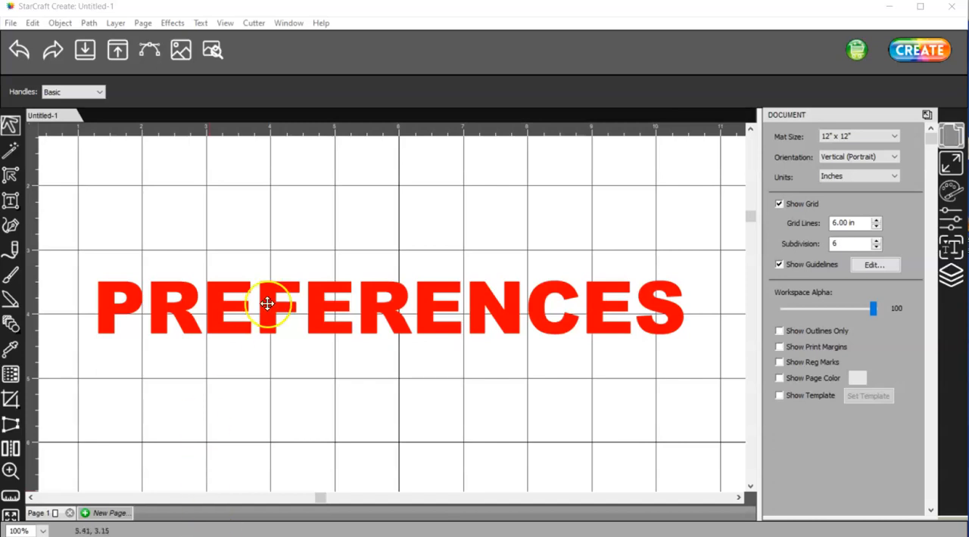
{"action": "mouse_move", "coordinate": [590, 273]}
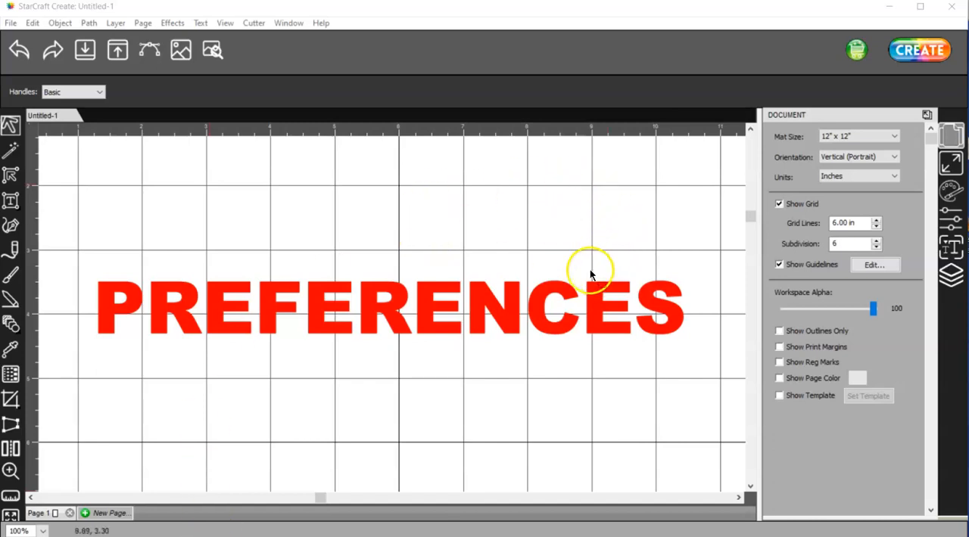
{"action": "mouse_move", "coordinate": [513, 195]}
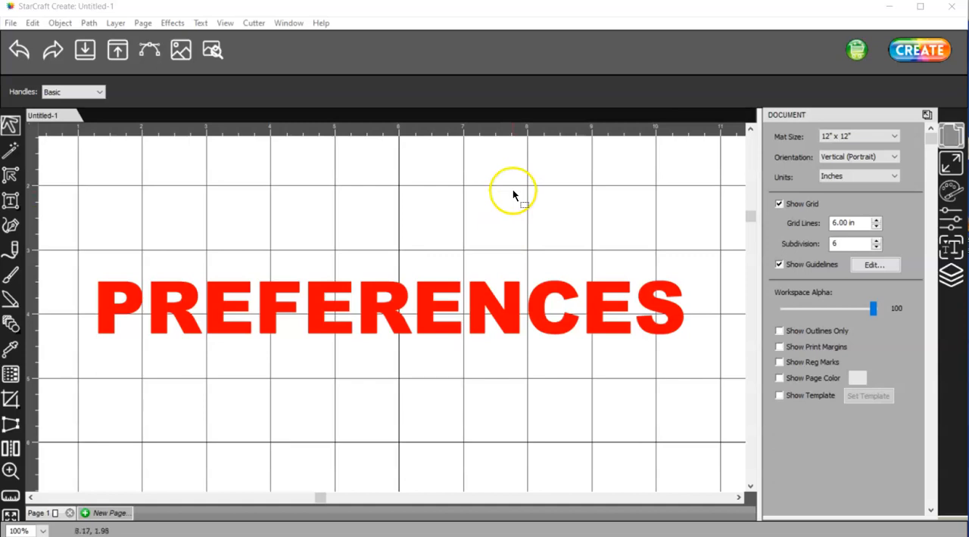
{"action": "mouse_move", "coordinate": [942, 149]}
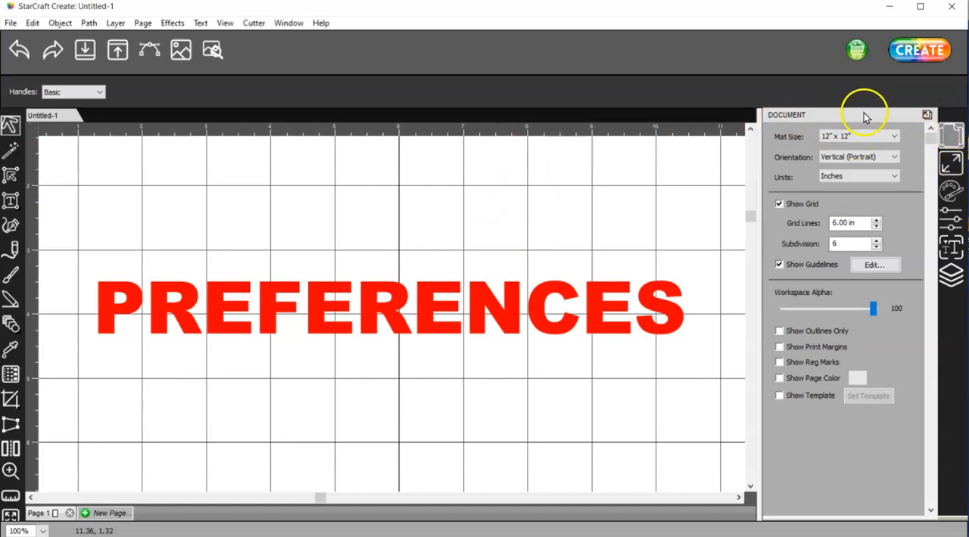
{"action": "mouse_move", "coordinate": [801, 203]}
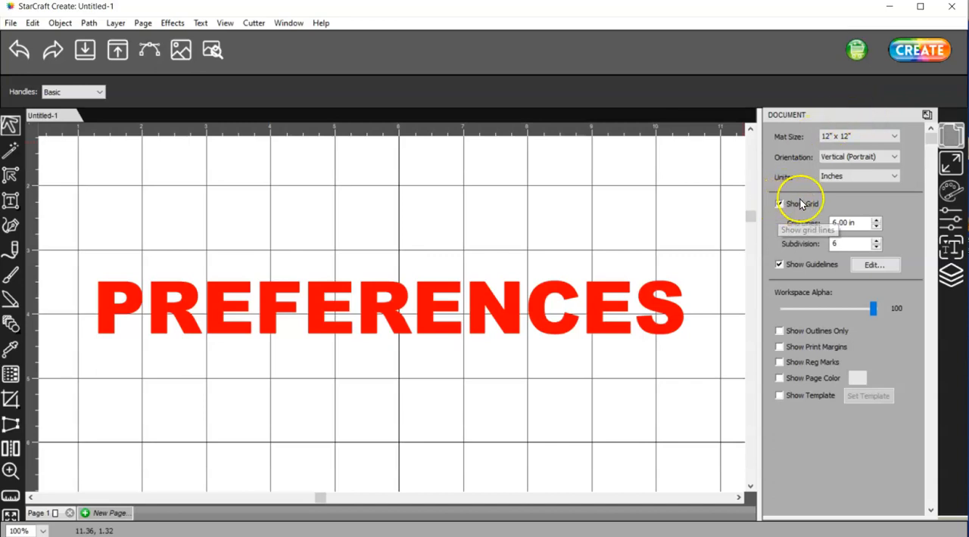
- Toggle the mat grid off and back on, then drag the red circle beside the blue square
{"action": "left_click", "coordinate": [779, 203]}
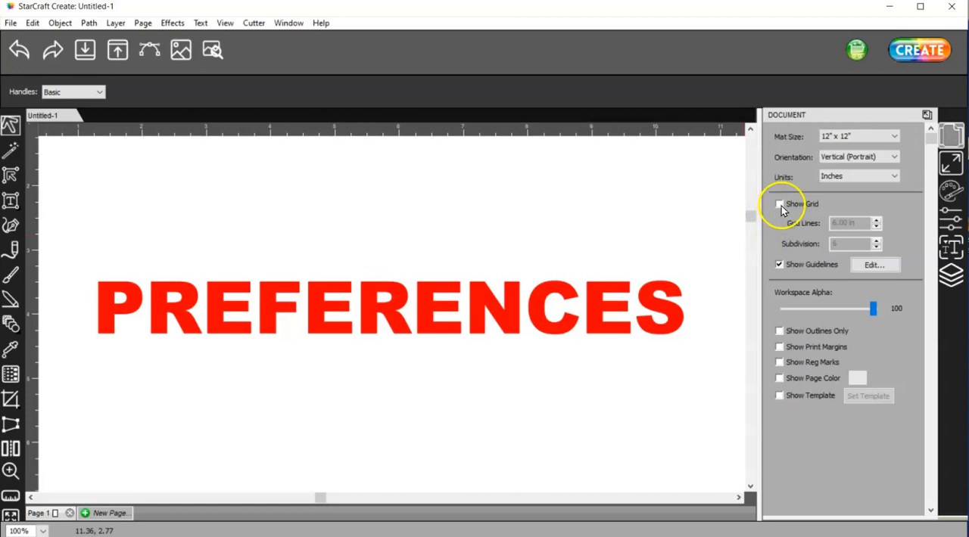
{"action": "left_click", "coordinate": [778, 203]}
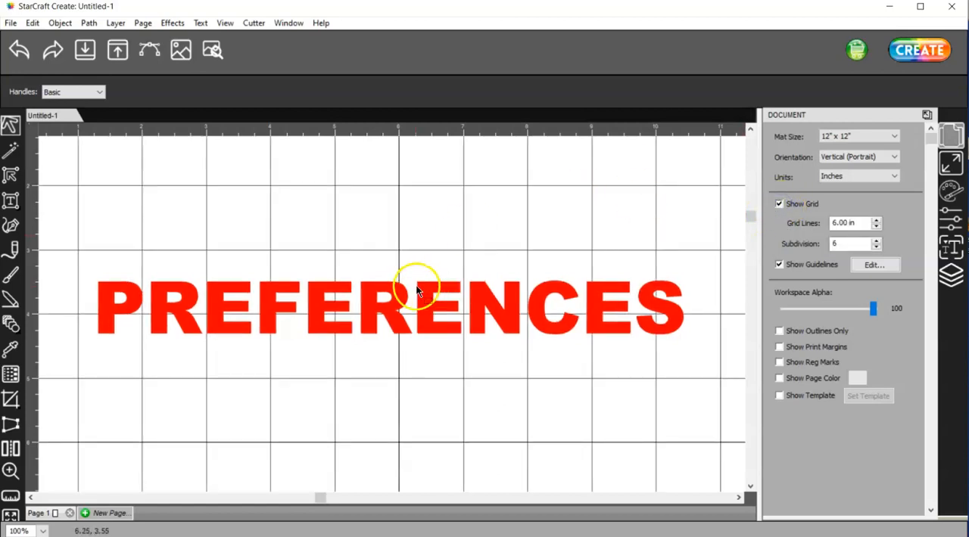
{"action": "scroll", "scroll_direction": "up", "scroll_amount": 3}
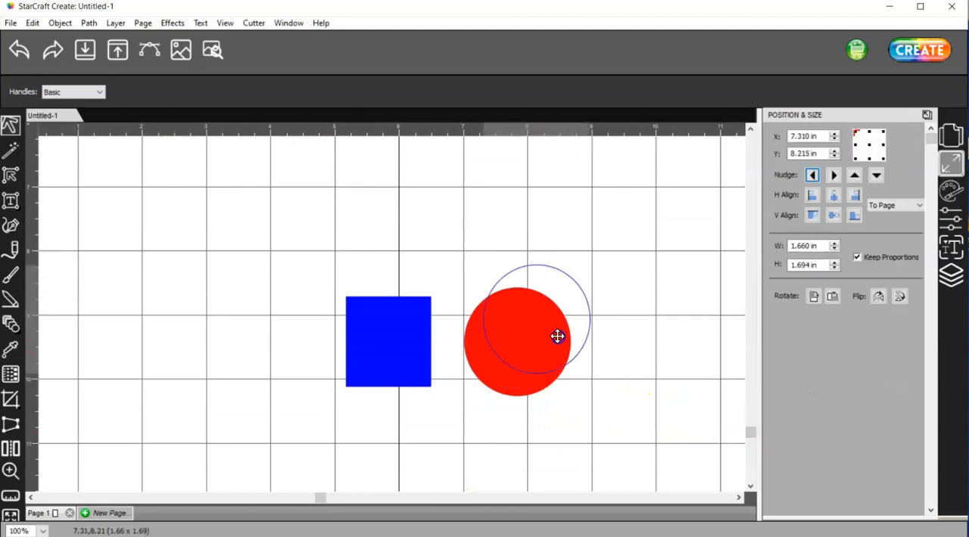
{"action": "left_click_drag", "start_coordinate": [557, 338], "coordinate": [516, 318]}
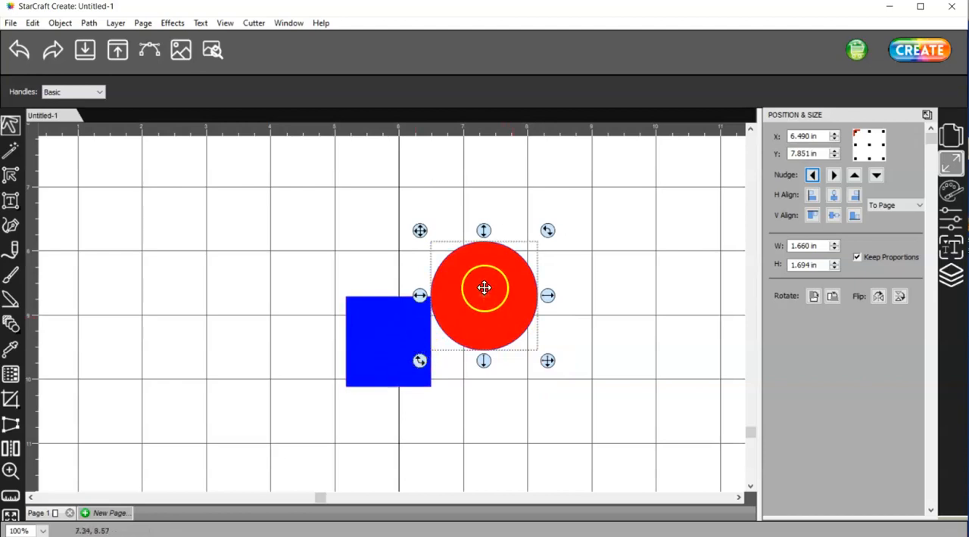
{"action": "left_click_drag", "start_coordinate": [484, 287], "coordinate": [519, 333]}
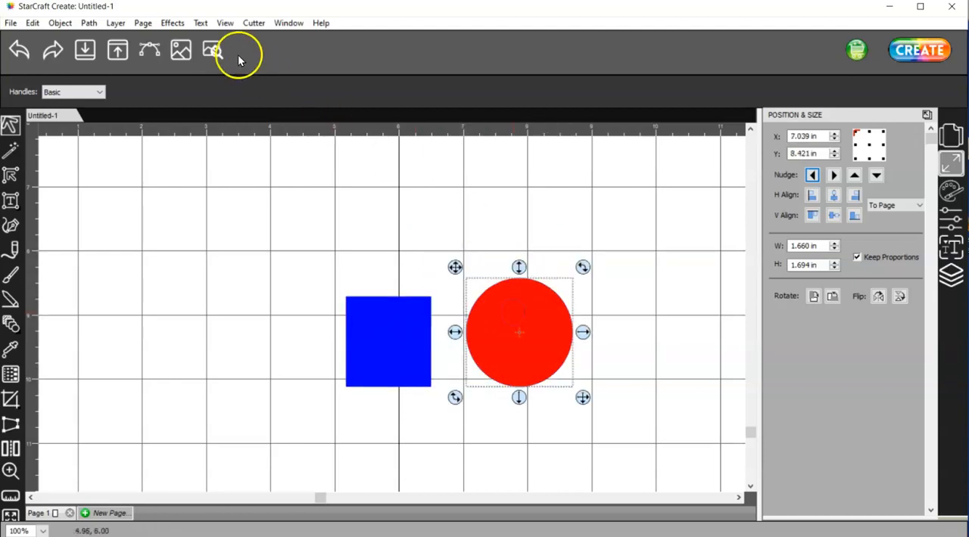
- Uncheck Objects (Bounds) under View > Snap To so objects stop snapping to other objects
{"action": "left_click", "coordinate": [224, 22]}
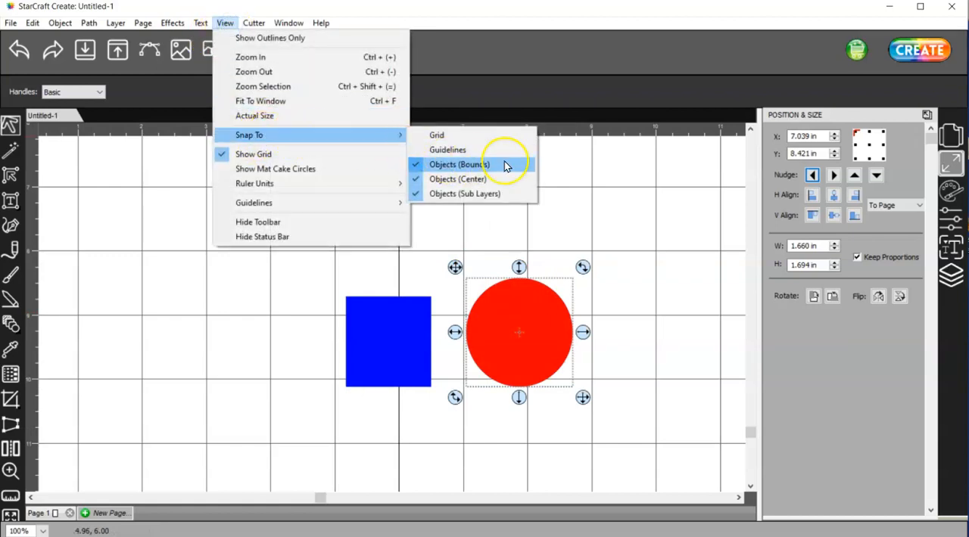
{"action": "mouse_move", "coordinate": [492, 166]}
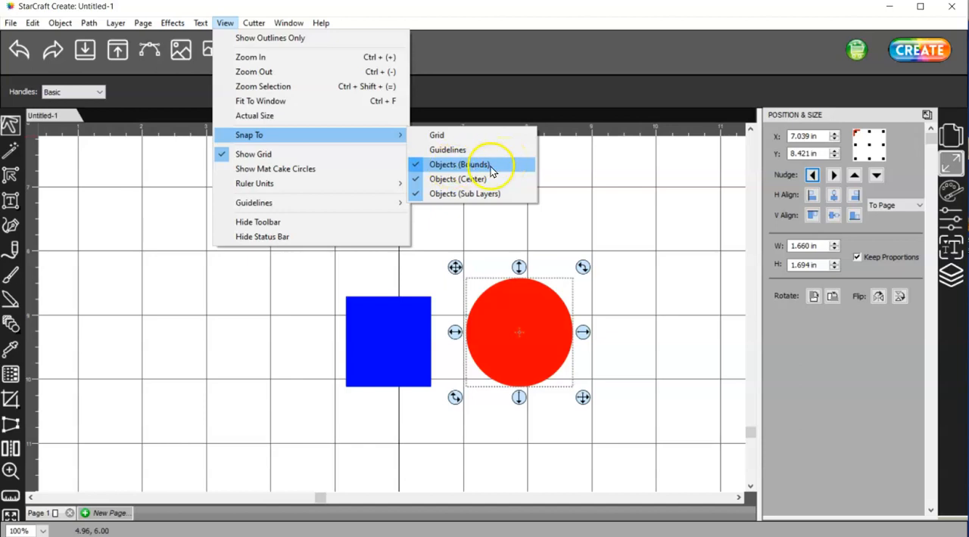
{"action": "left_click", "coordinate": [459, 164]}
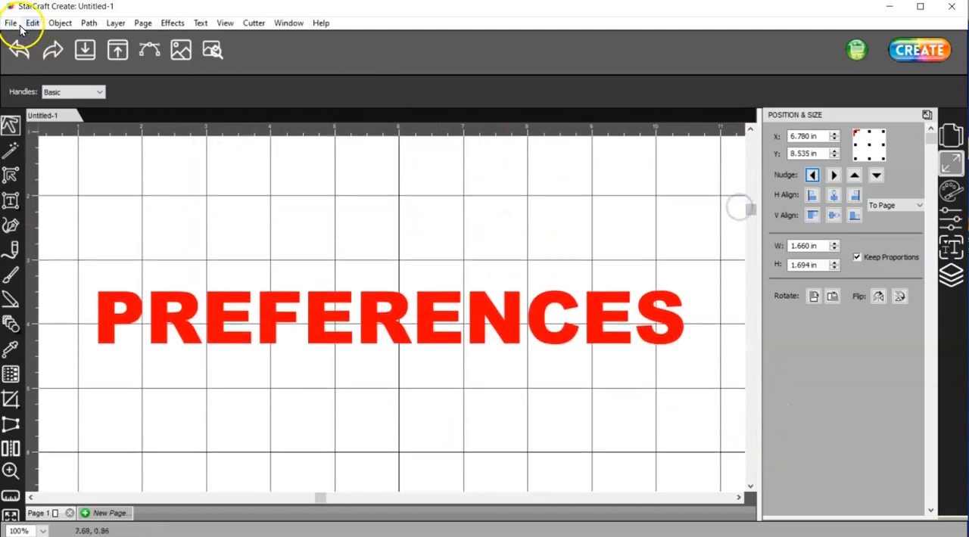
- In Edit > Preferences, General tab, change SVG DPI from 72 (Adobe Illustrator) to 90 (Inkscape)
{"action": "left_click", "coordinate": [33, 23]}
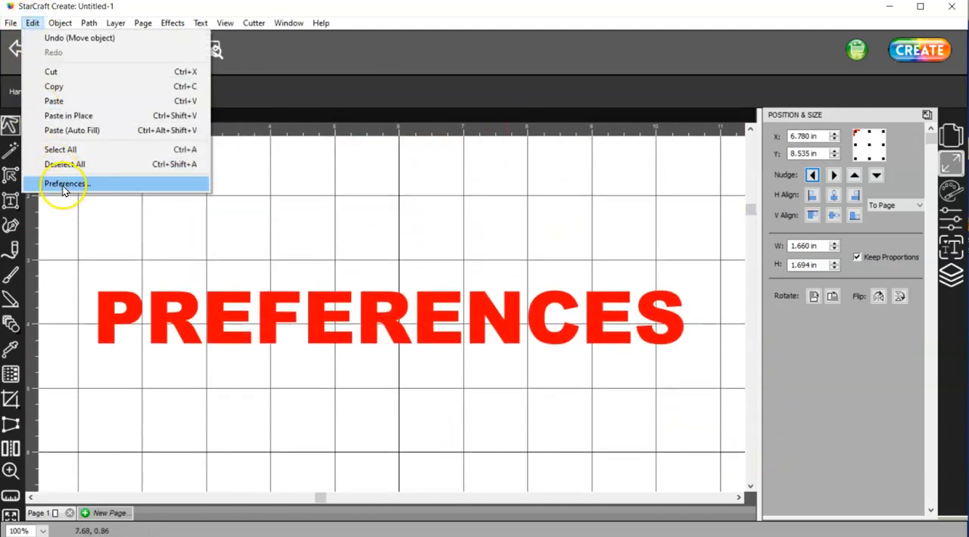
{"action": "left_click", "coordinate": [63, 184]}
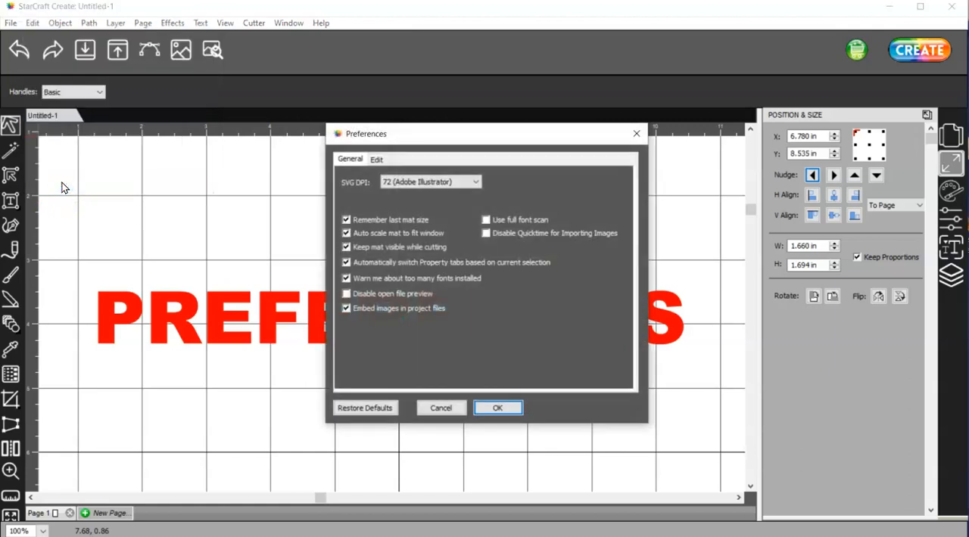
{"action": "mouse_move", "coordinate": [360, 185]}
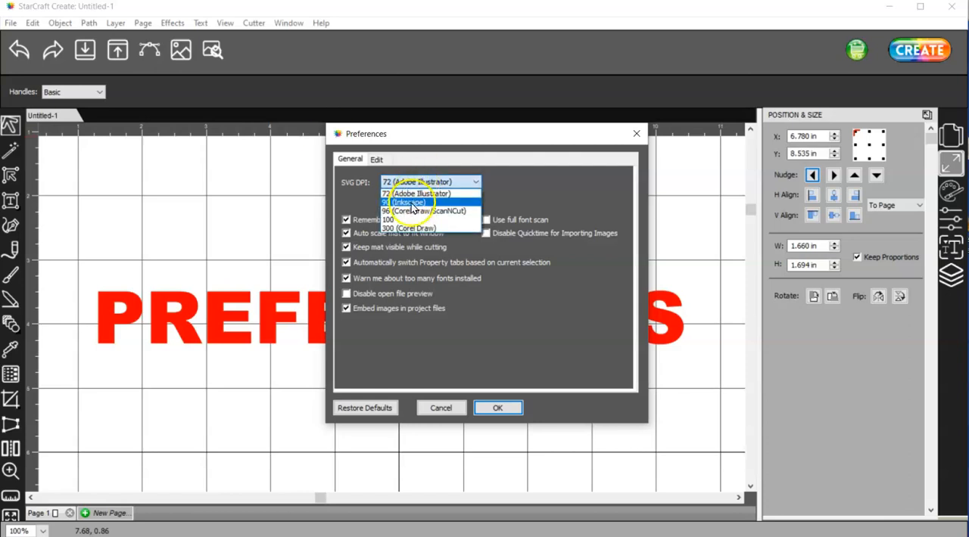
{"action": "left_click", "coordinate": [409, 203]}
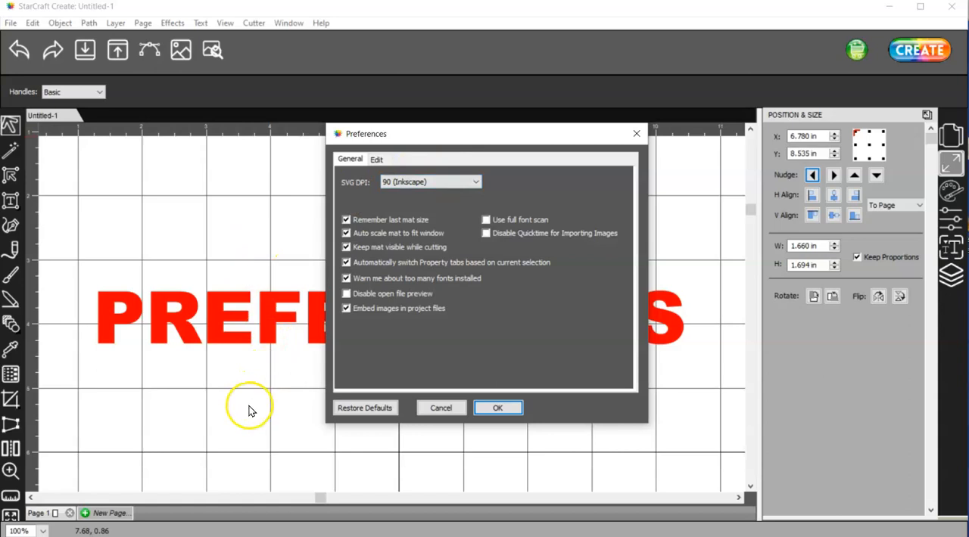
{"action": "mouse_move", "coordinate": [250, 407]}
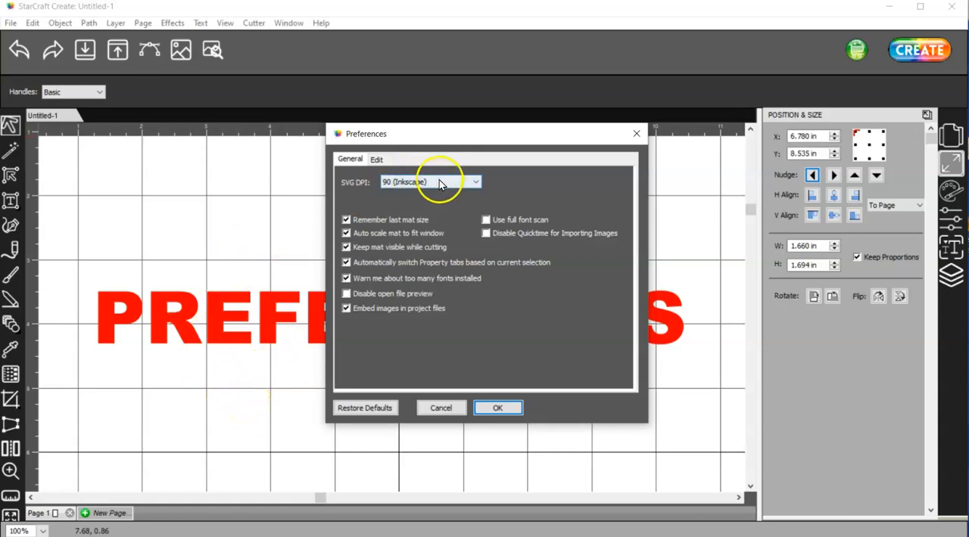
{"action": "left_click", "coordinate": [475, 182]}
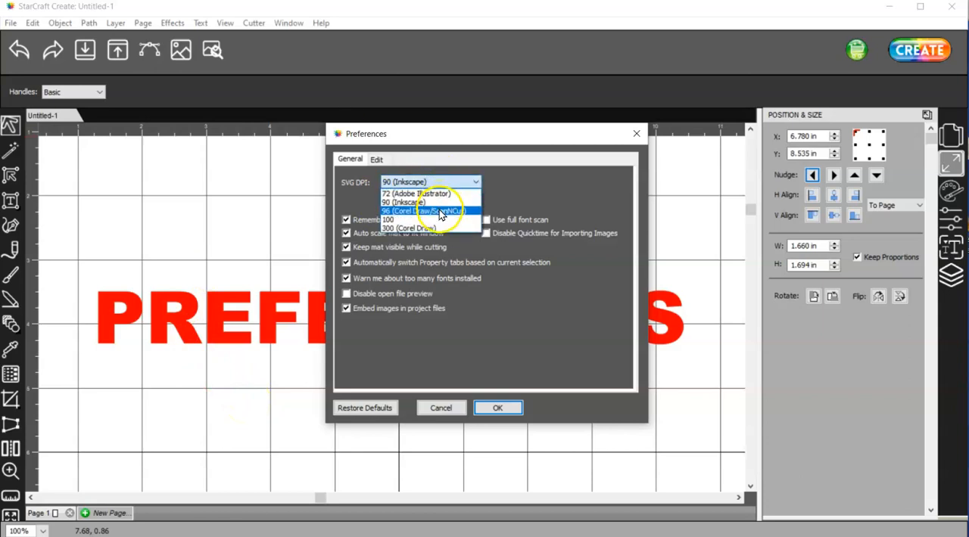
{"action": "left_click", "coordinate": [402, 203]}
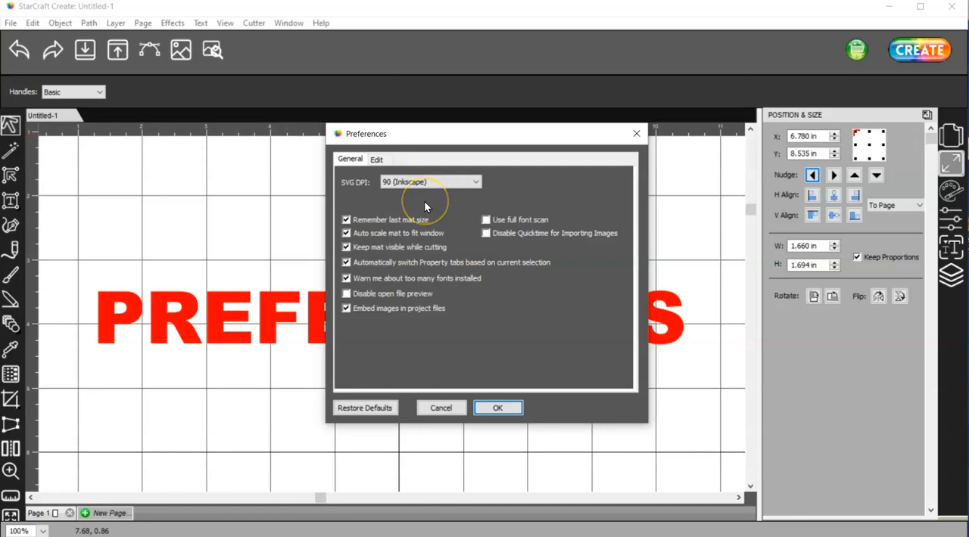
{"action": "mouse_move", "coordinate": [425, 209]}
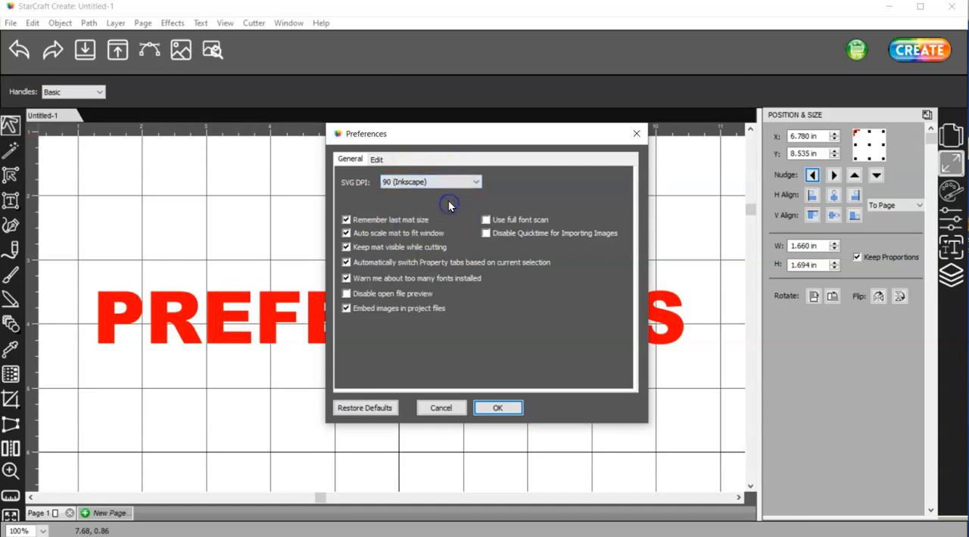
{"action": "mouse_move", "coordinate": [393, 303]}
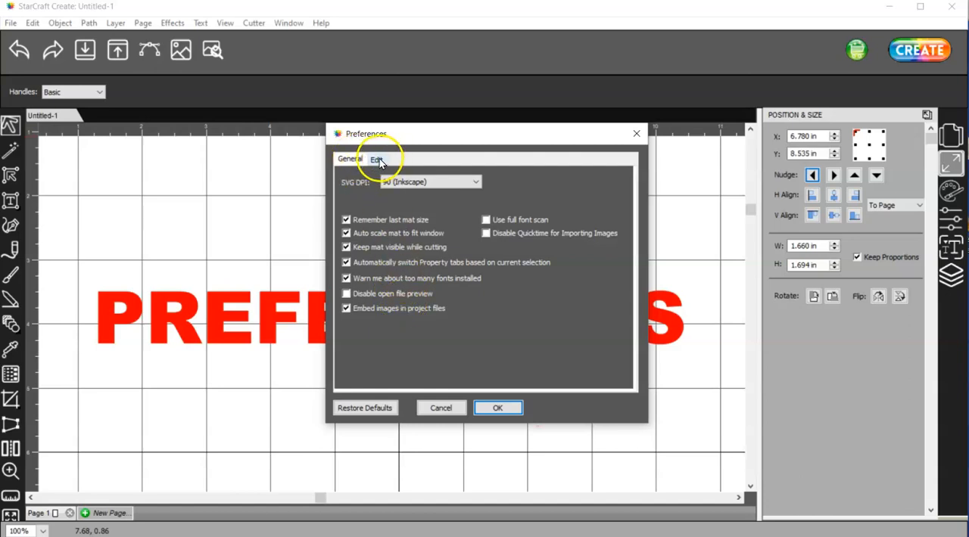
- On the Edit preferences tab keep Nudge at 0.020 in and confirm with OK
{"action": "left_click", "coordinate": [377, 161]}
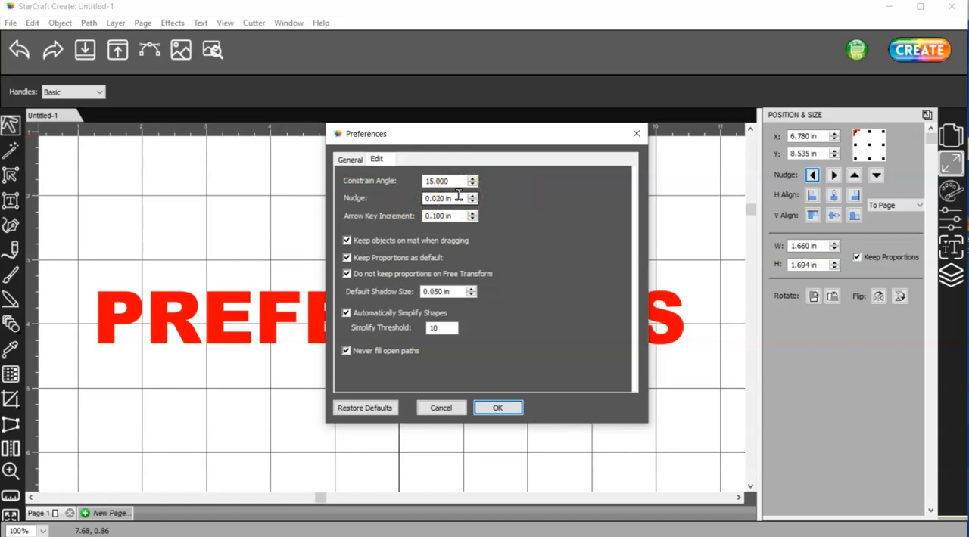
{"action": "mouse_move", "coordinate": [596, 293]}
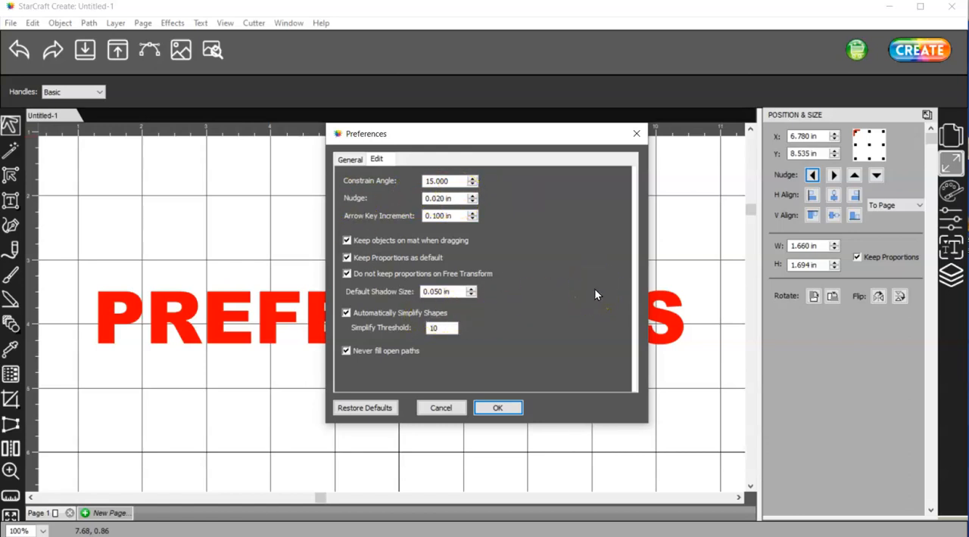
{"action": "left_click", "coordinate": [446, 198]}
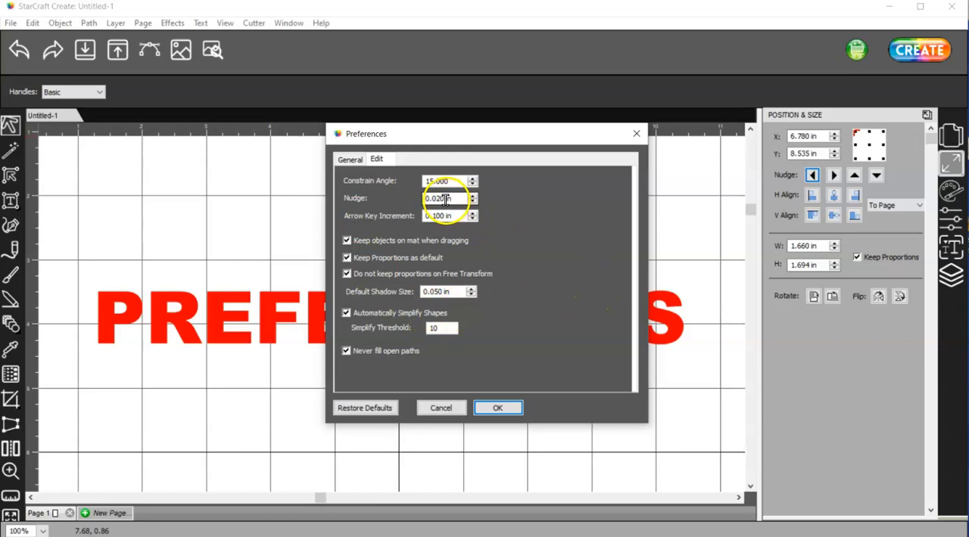
{"action": "mouse_move", "coordinate": [532, 295]}
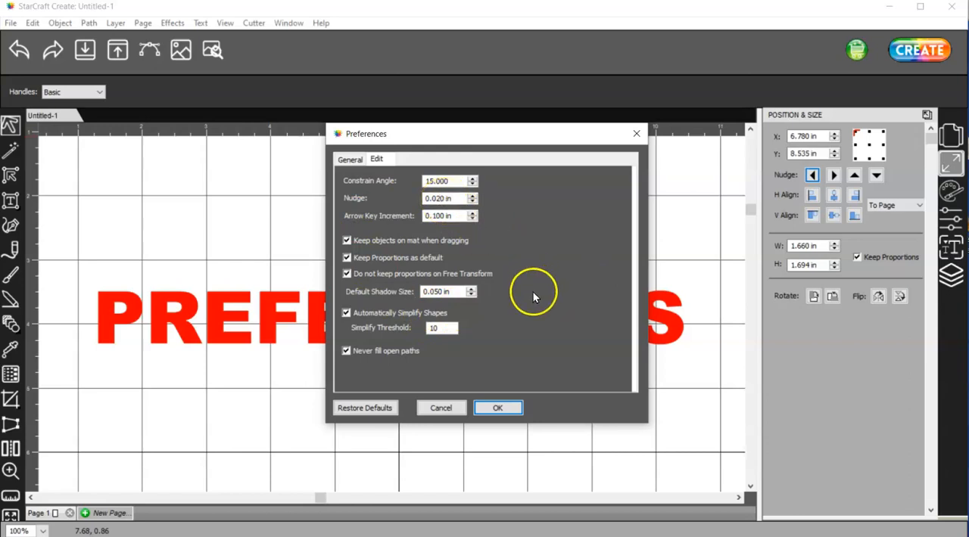
{"action": "mouse_move", "coordinate": [527, 292]}
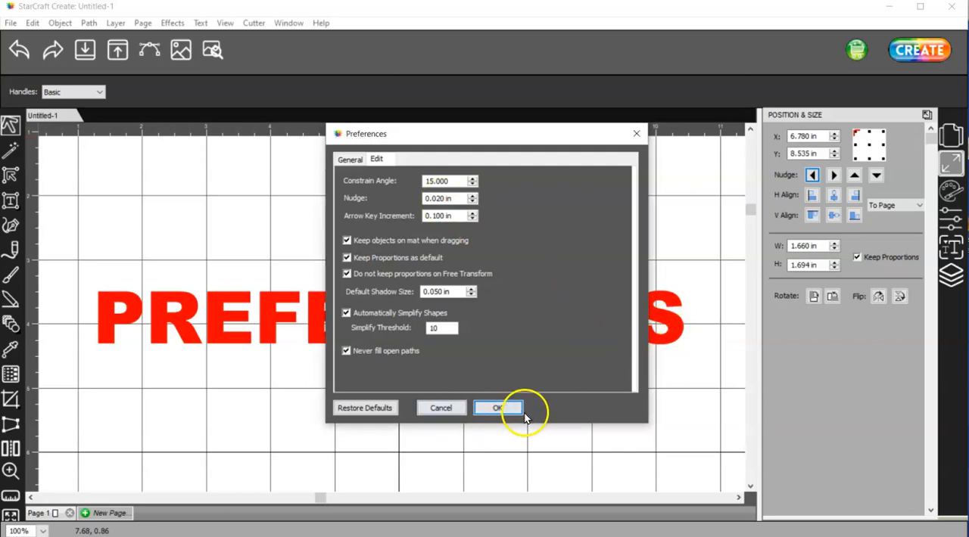
{"action": "left_click", "coordinate": [496, 408]}
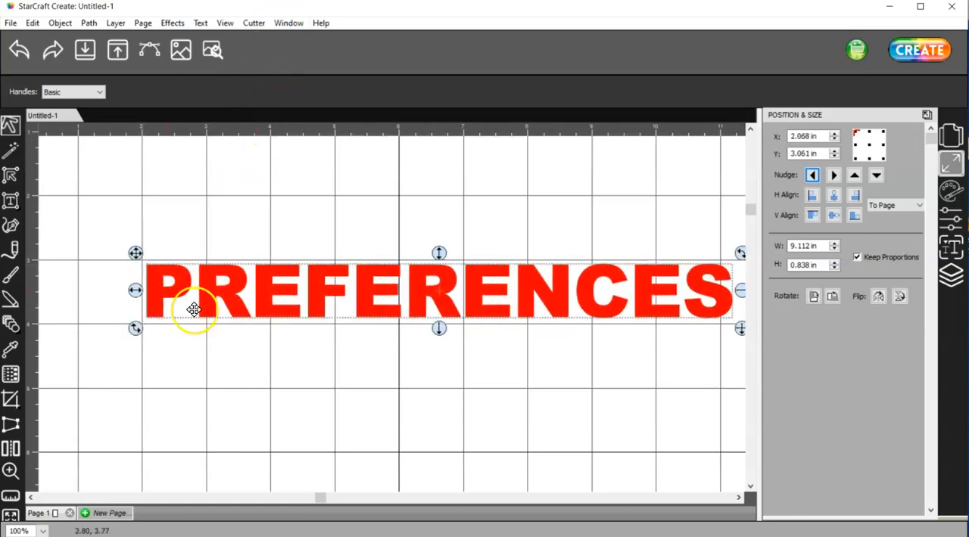
{"action": "mouse_move", "coordinate": [308, 147]}
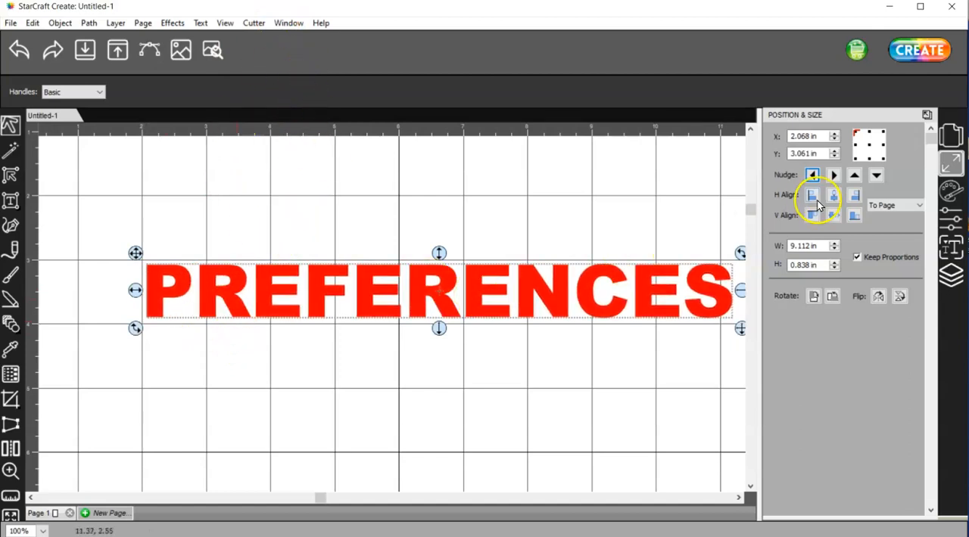
- Nudge the PREFERENCES text left twice in 0.020 in steps toward X 2.008 in
{"action": "left_click", "coordinate": [811, 176]}
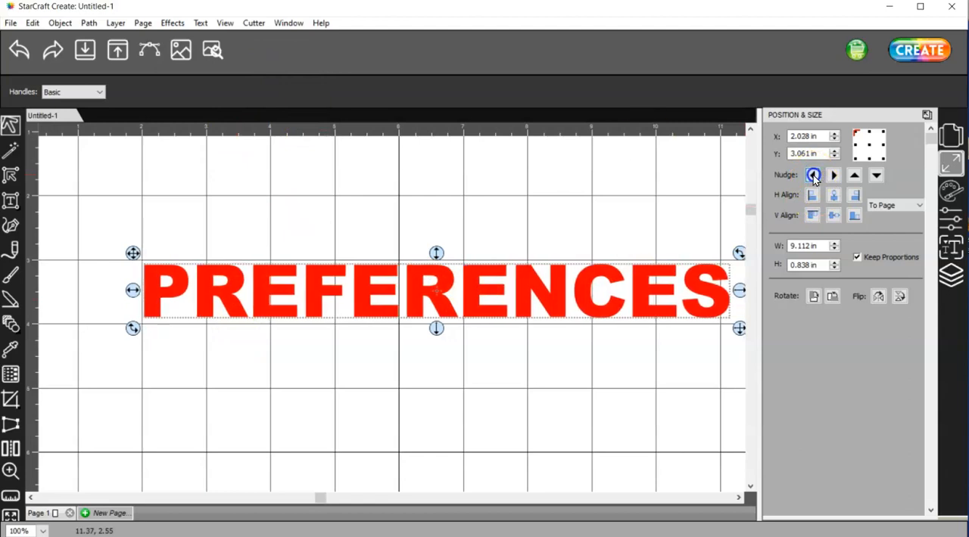
{"action": "left_click", "coordinate": [811, 176]}
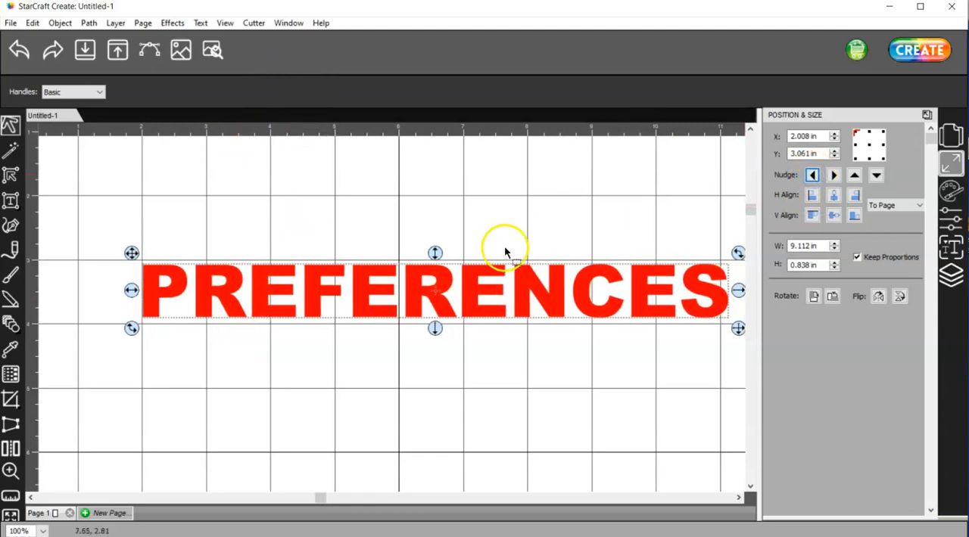
{"action": "mouse_move", "coordinate": [140, 345]}
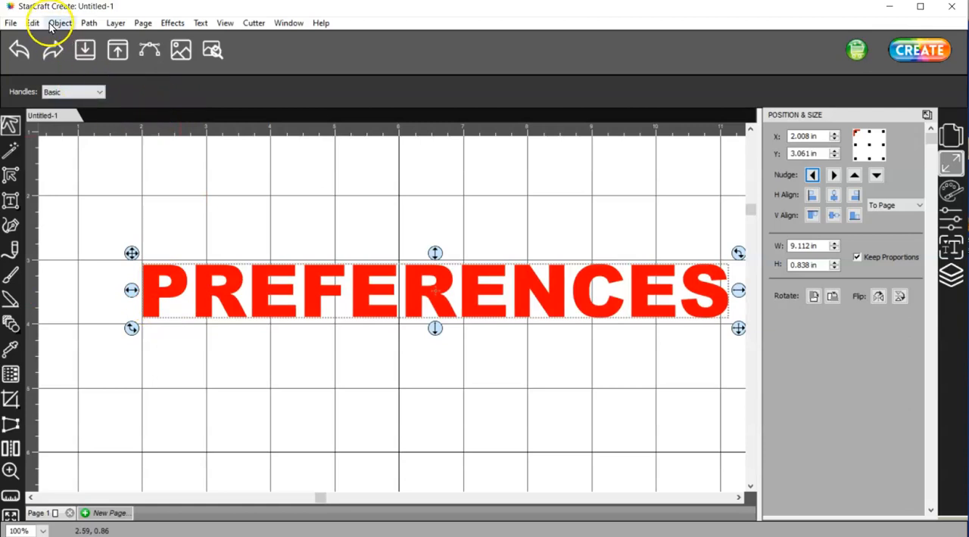
{"action": "left_click", "coordinate": [33, 22]}
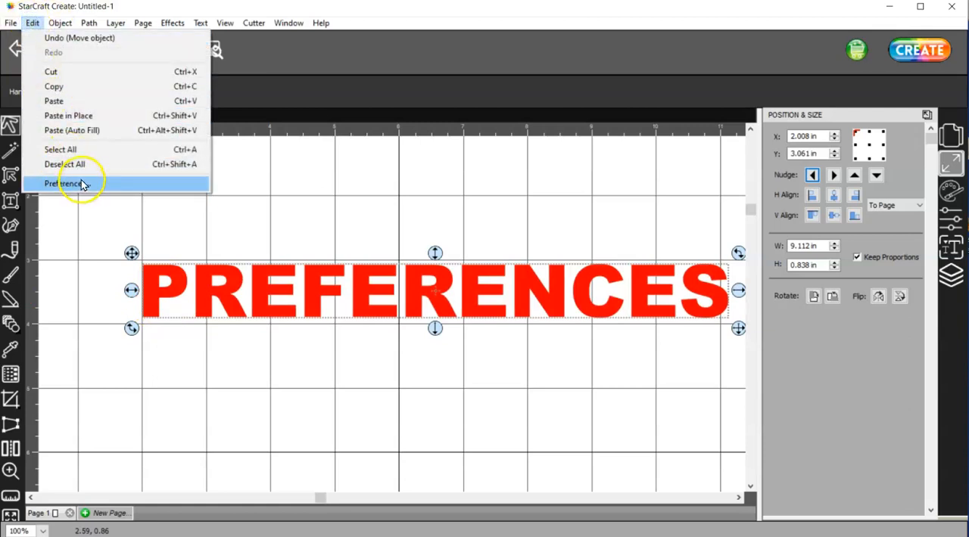
{"action": "left_click", "coordinate": [64, 183]}
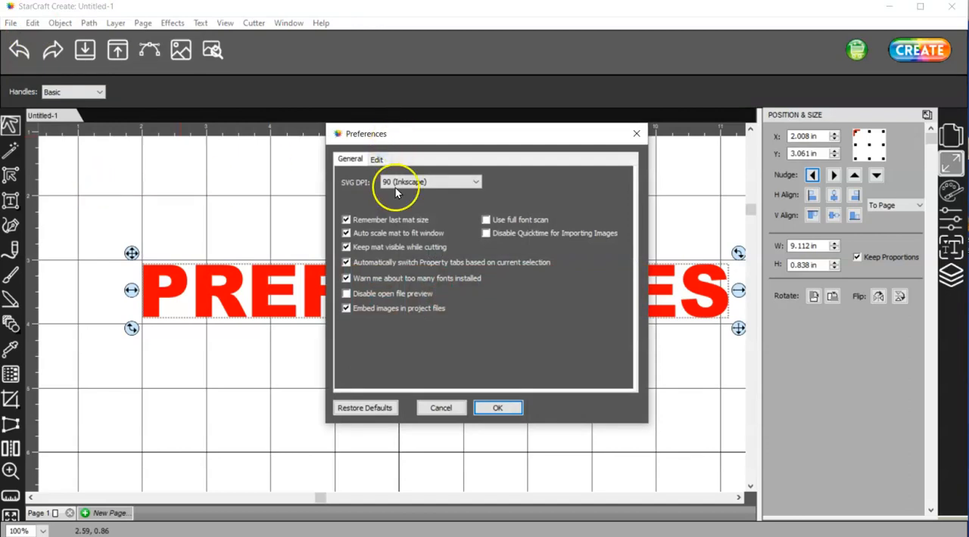
{"action": "left_click", "coordinate": [375, 160]}
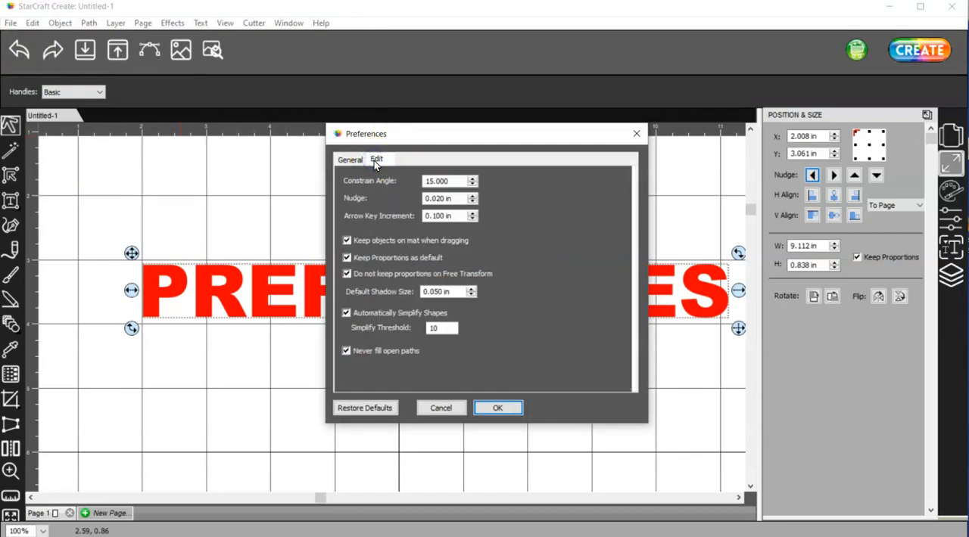
{"action": "mouse_move", "coordinate": [380, 210]}
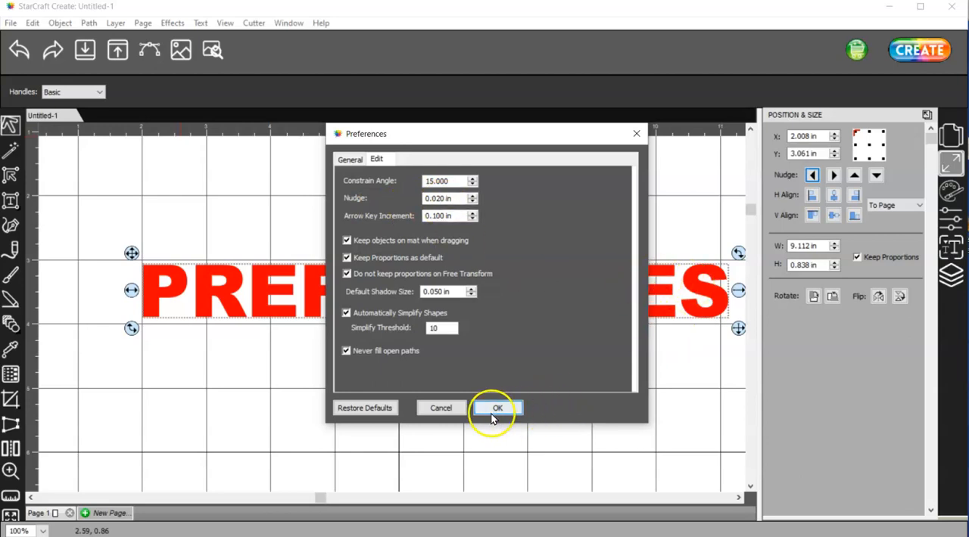
{"action": "mouse_move", "coordinate": [442, 409]}
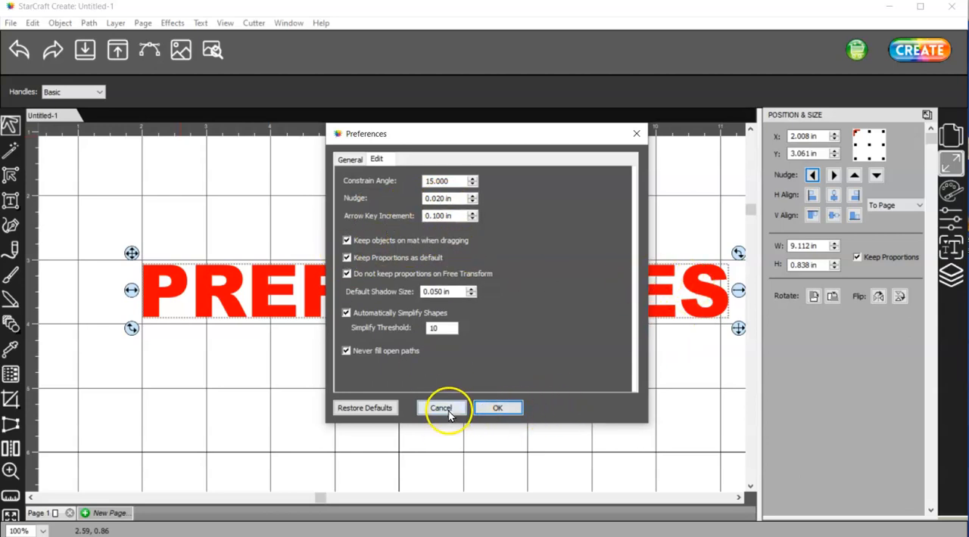
{"action": "left_click", "coordinate": [441, 409]}
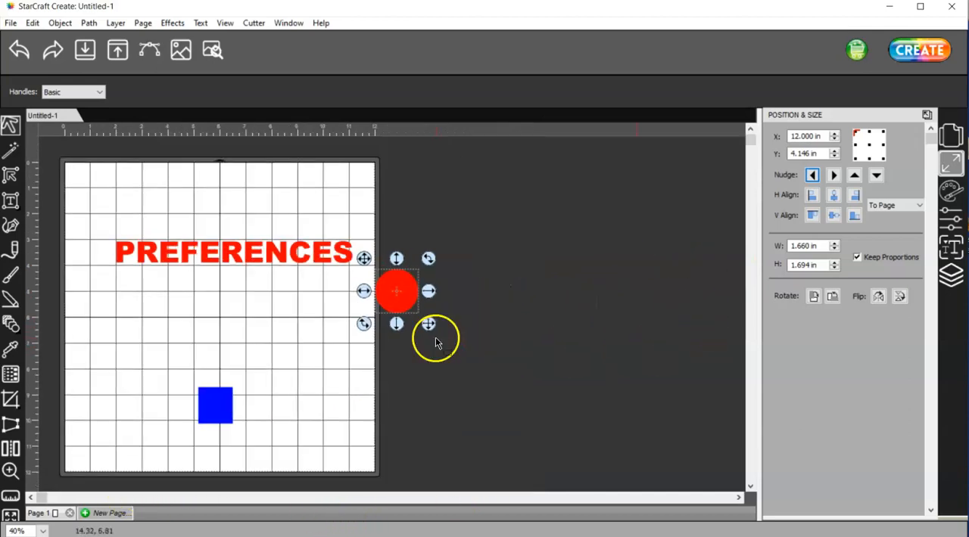
- Drag the PREFERENCES text and blue square off the mat's right edge to X 12.000 in
{"action": "left_click_drag", "start_coordinate": [397, 292], "coordinate": [396, 303]}
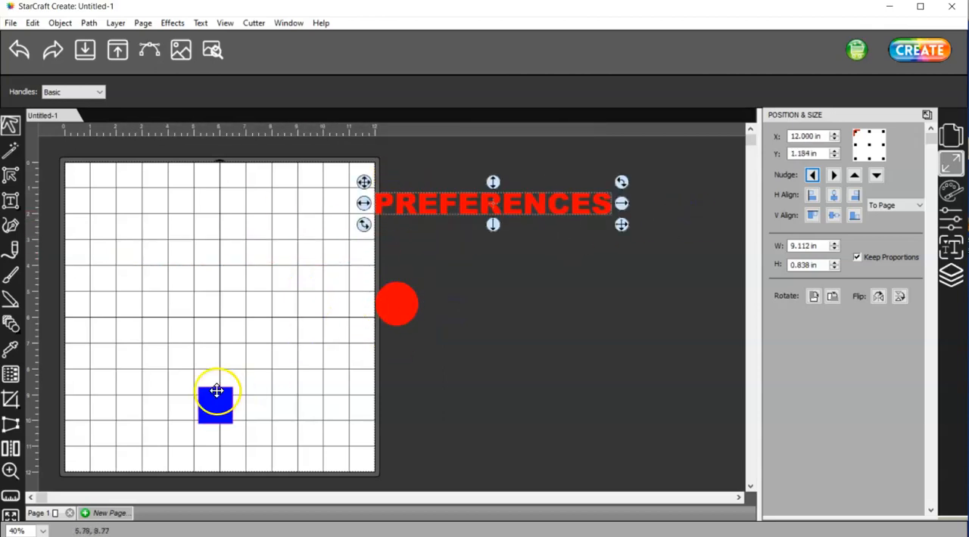
{"action": "left_click_drag", "start_coordinate": [215, 409], "coordinate": [392, 394]}
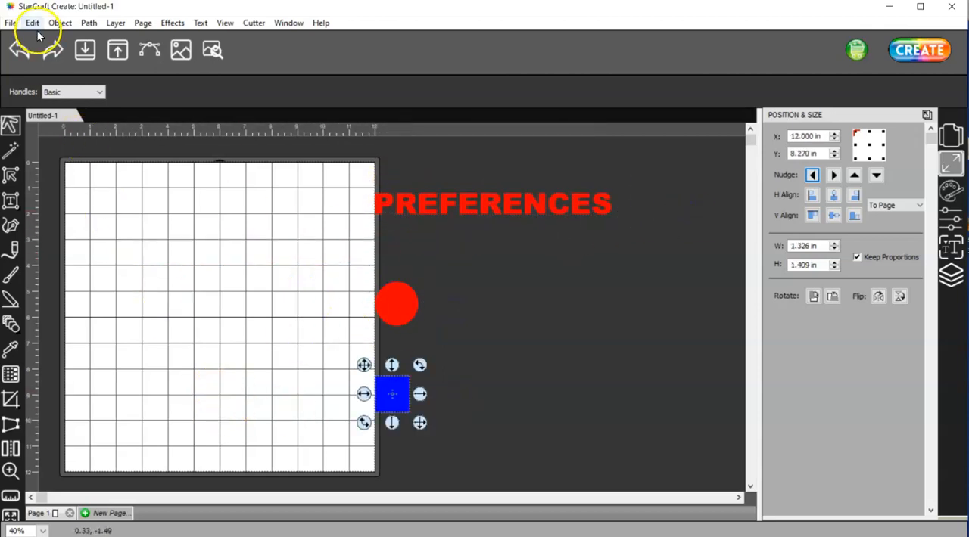
- In Preferences > Edit, uncheck Keep objects on mat when dragging and confirm with OK
{"action": "left_click", "coordinate": [32, 21]}
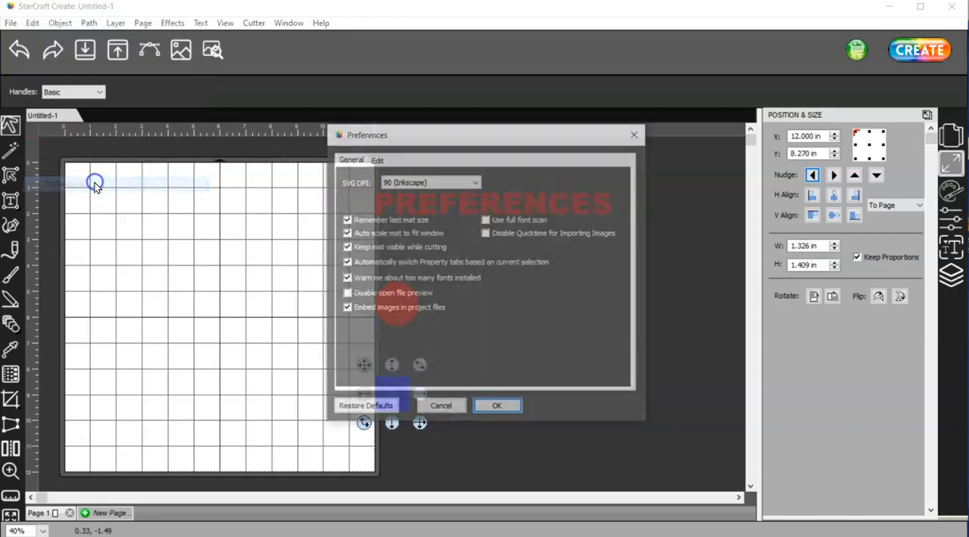
{"action": "left_click", "coordinate": [376, 159]}
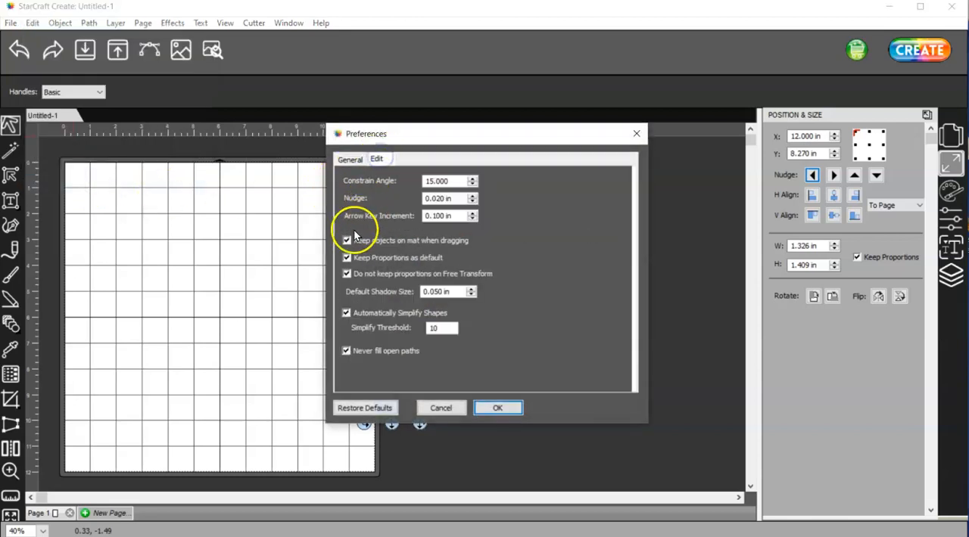
{"action": "left_click", "coordinate": [346, 239]}
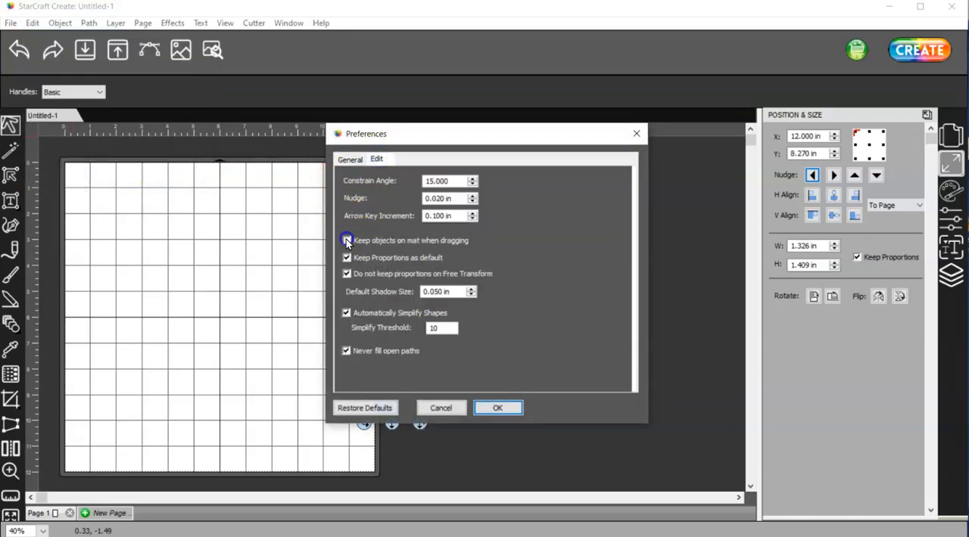
{"action": "left_click", "coordinate": [347, 239]}
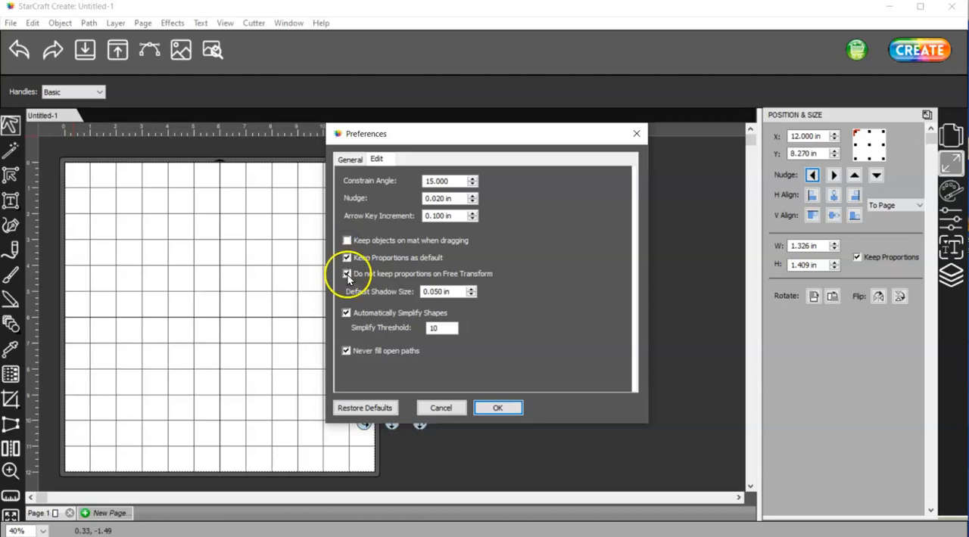
{"action": "mouse_move", "coordinate": [345, 360]}
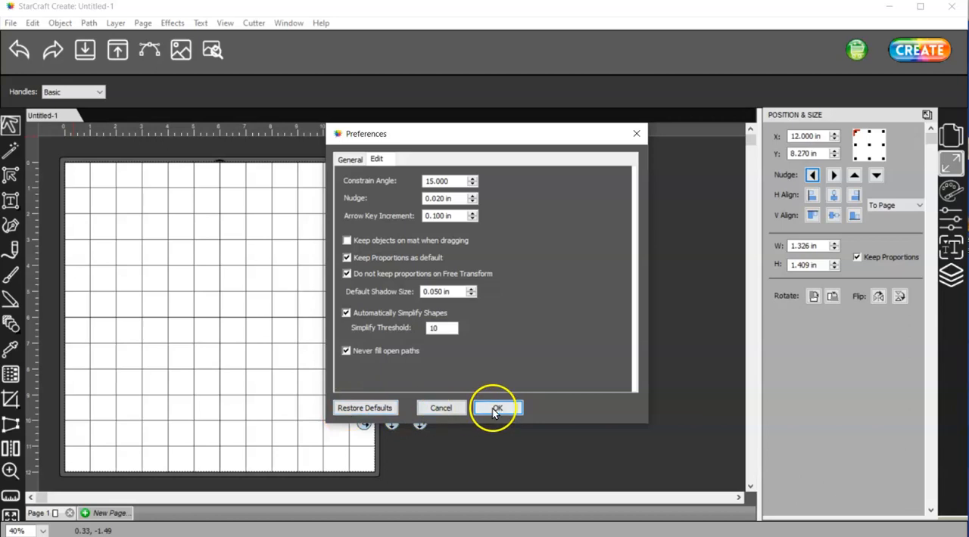
{"action": "left_click", "coordinate": [497, 408]}
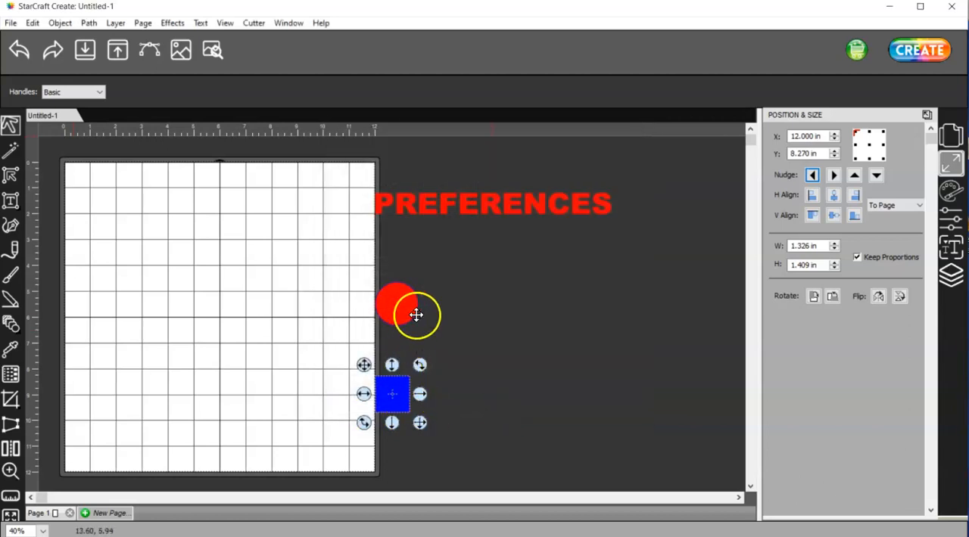
- Drag the red circle back onto the mat and set it beside the blue square near the bottom
{"action": "left_click_drag", "start_coordinate": [392, 393], "coordinate": [612, 388]}
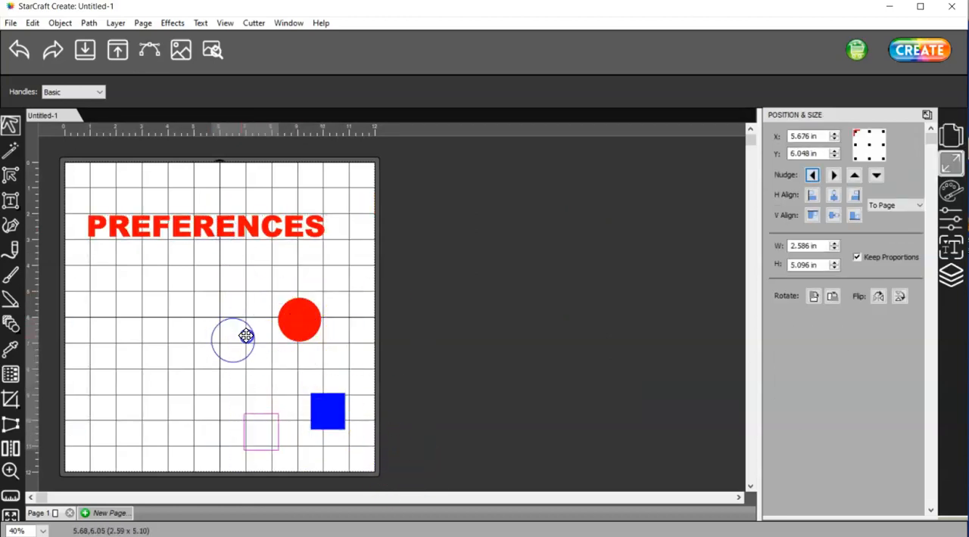
{"action": "left_click_drag", "start_coordinate": [300, 319], "coordinate": [220, 348]}
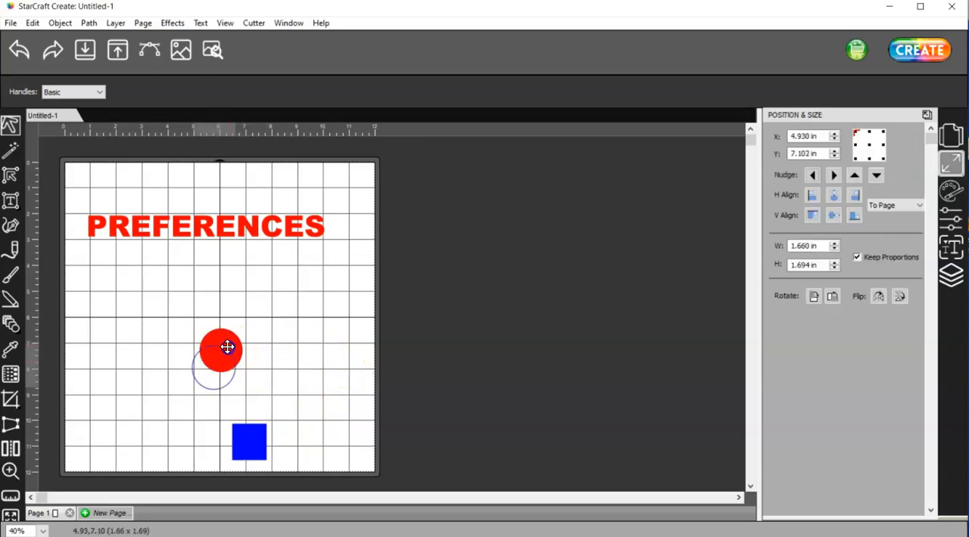
{"action": "left_click_drag", "start_coordinate": [227, 348], "coordinate": [194, 439]}
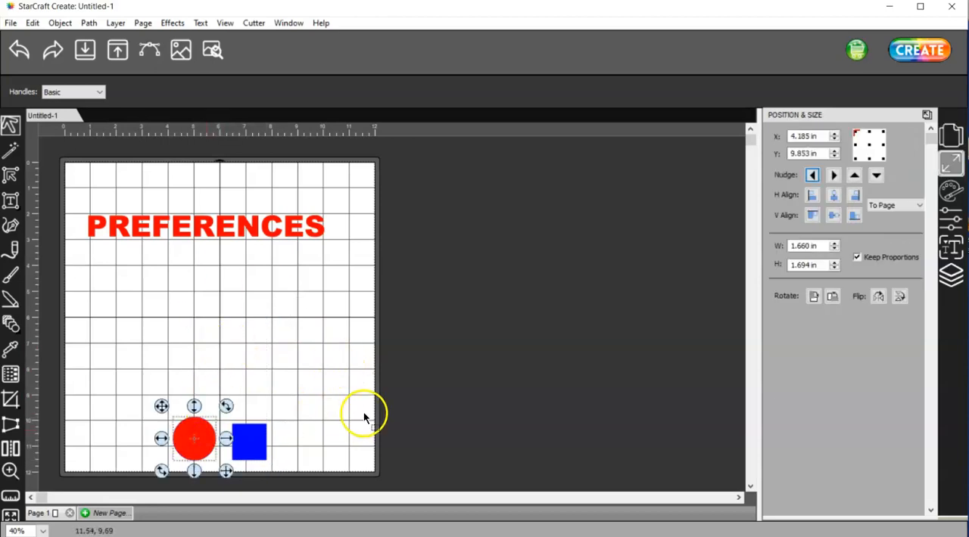